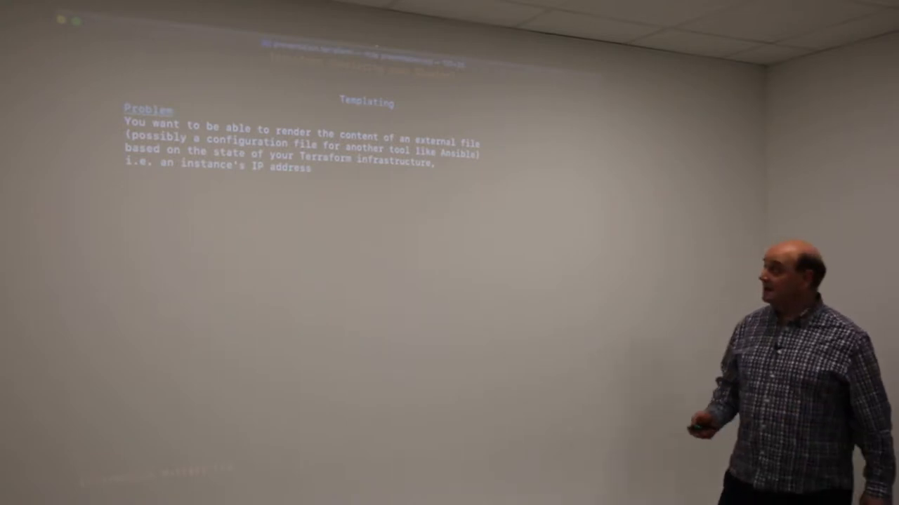
# - Advance the mdp deck to the Templating slide on rendering a file from infrastructure state
pyautogui.press('right')
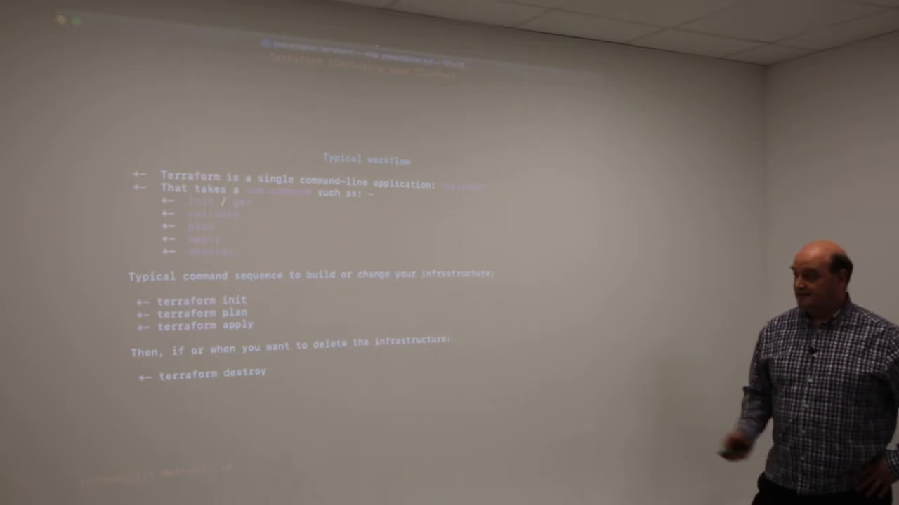
# - Advance to the Typical workflow slide listing terraform init, plan, apply and destroy
pyautogui.press('Right')
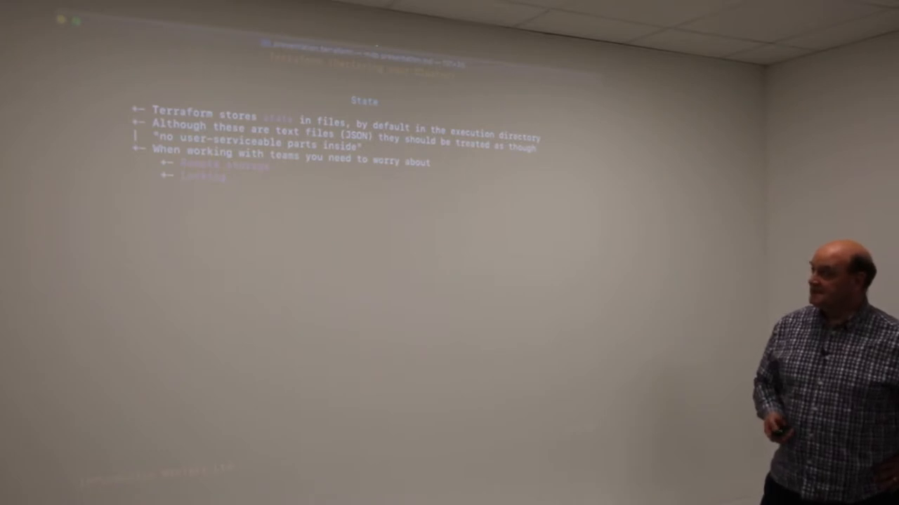
# - Advance to the State slide on Terraform state files in the execution directory
pyautogui.press('Right')
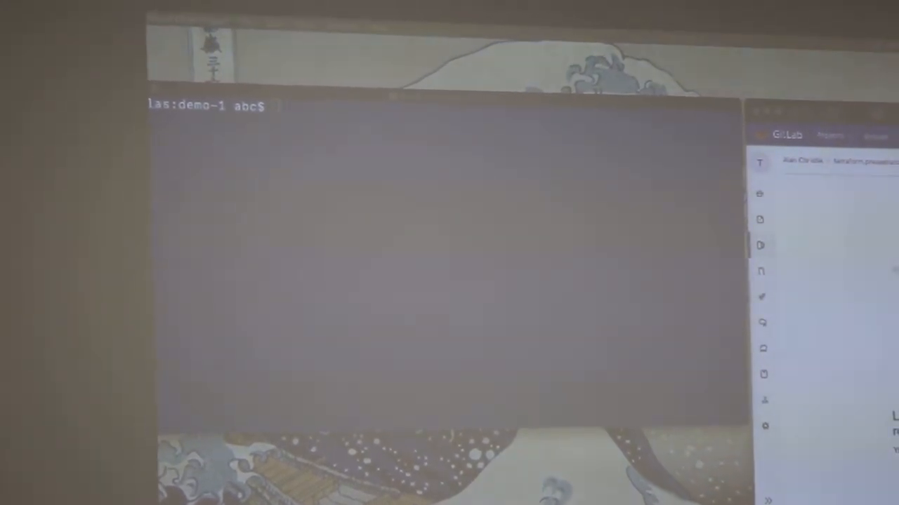
# - Run terraform init in demo-1 to fetch the gitlab provider, then start terraform plan
pyautogui.write('terraform init')
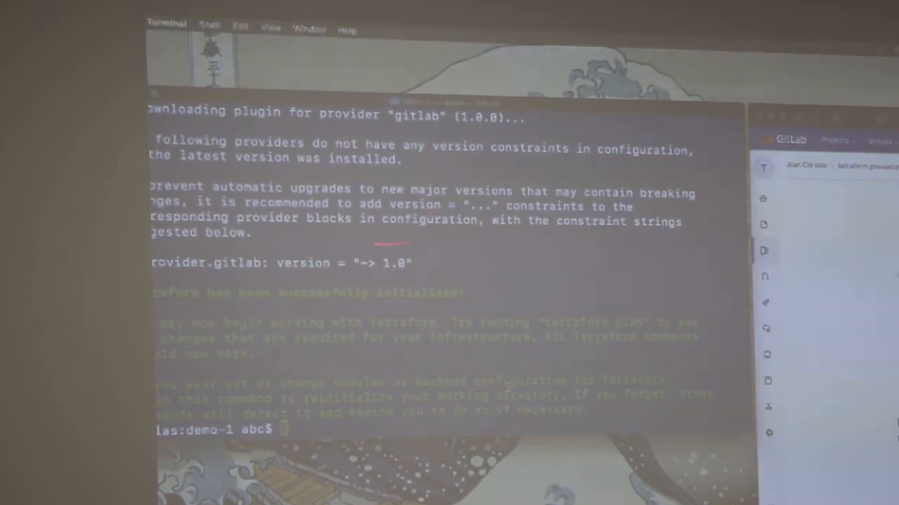
pyautogui.write('terraform plan')
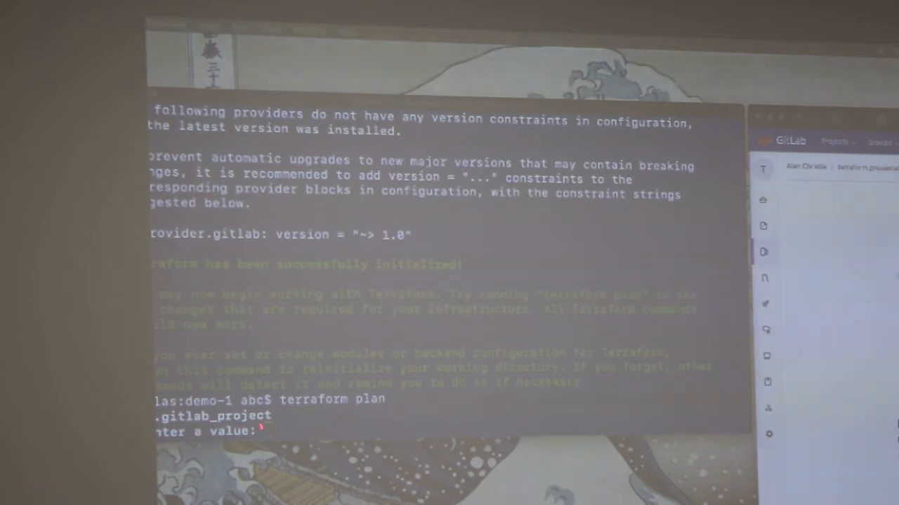
# - Plan and apply for project a.b.christie/terraform.presentation, answering yes to create the FixMe label
pyautogui.write('a.b.christie/terraform.presentation')
pyautogui.write('terraform apply')
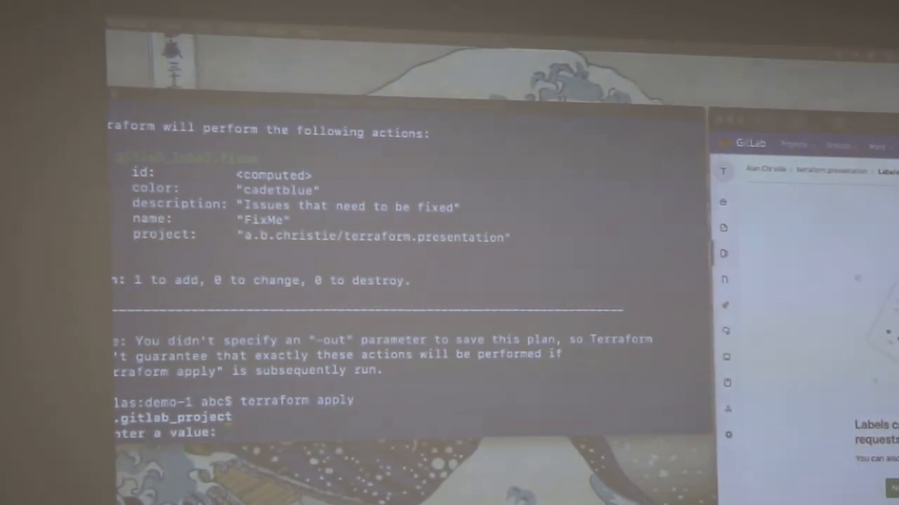
pyautogui.write('a.b.christie/terraform.presentation')
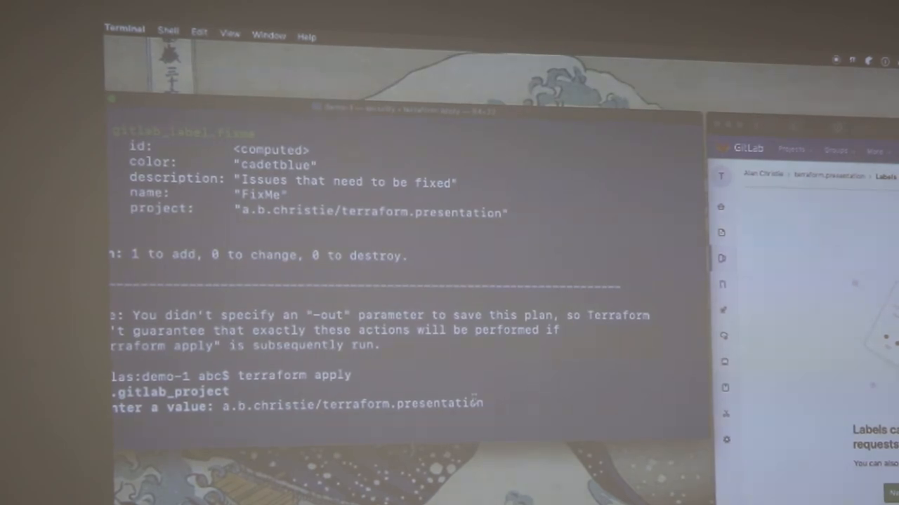
pyautogui.write('yes')
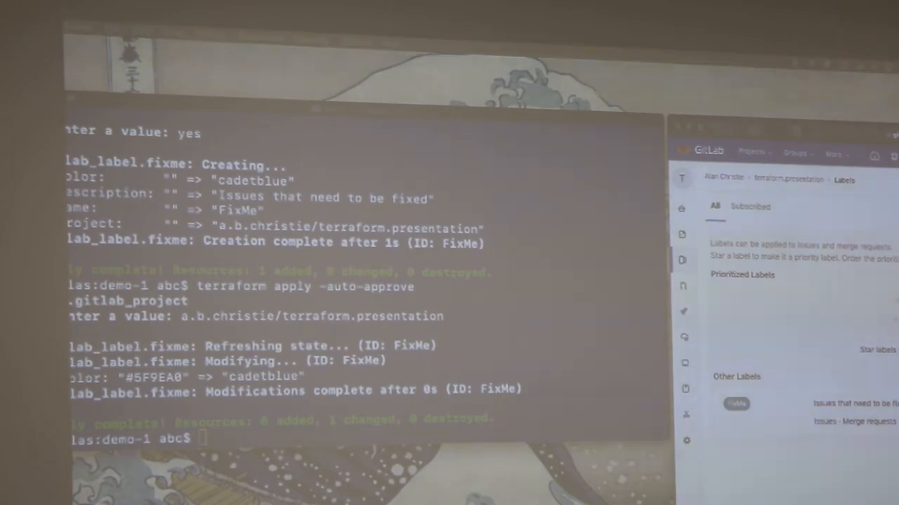
# - Tear down the GitLab label resources with terraform destroy -force
pyautogui.write('terraform destroy -force')
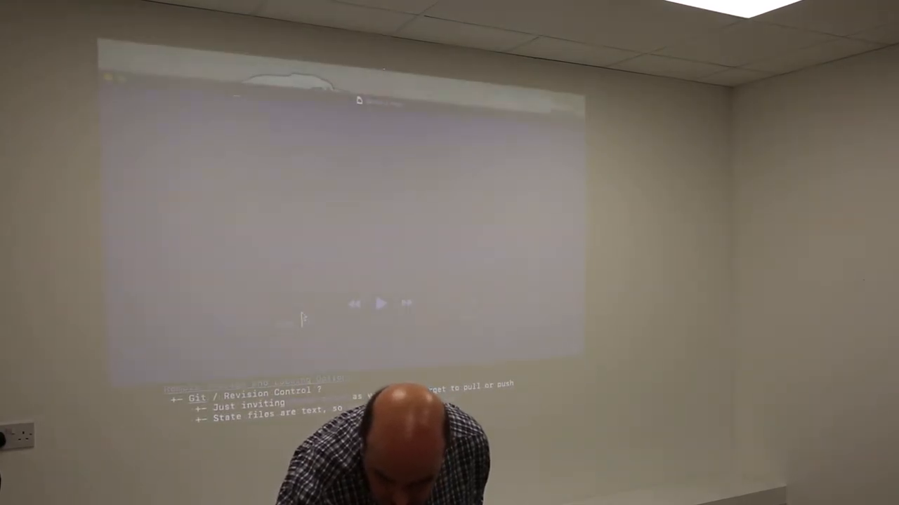
# - Switch to the Terminal window opened in the demo-2 directory
pyautogui.click(382, 303)
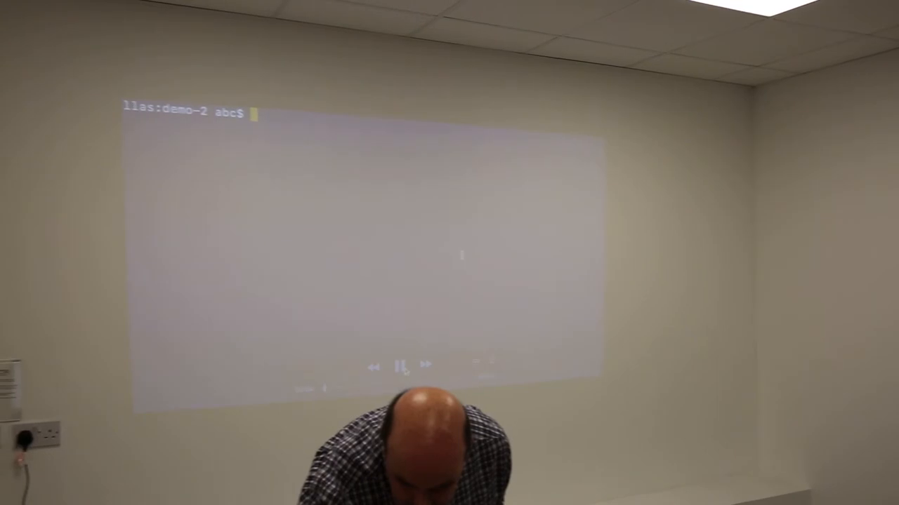
# - List the demo-2 files (public, security-groups, variables, vpc) and run terraform init
pyautogui.write('ls')
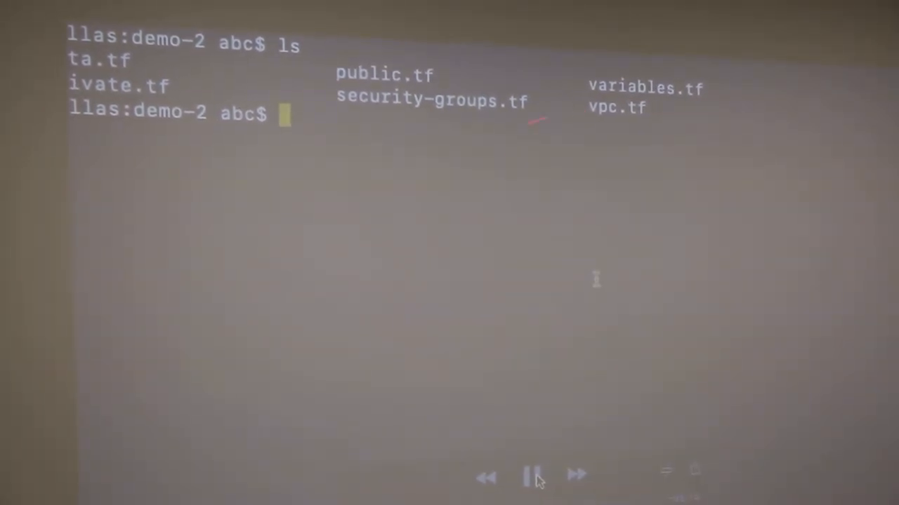
pyautogui.write('terraform init')
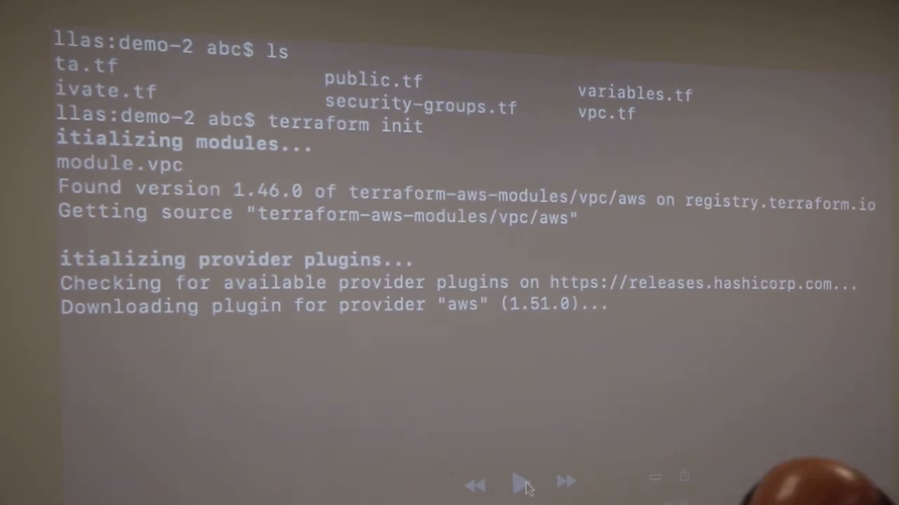
# - Start terraform plan in demo-2 once init has fetched the VPC module and AWS provider
pyautogui.click(522, 481)
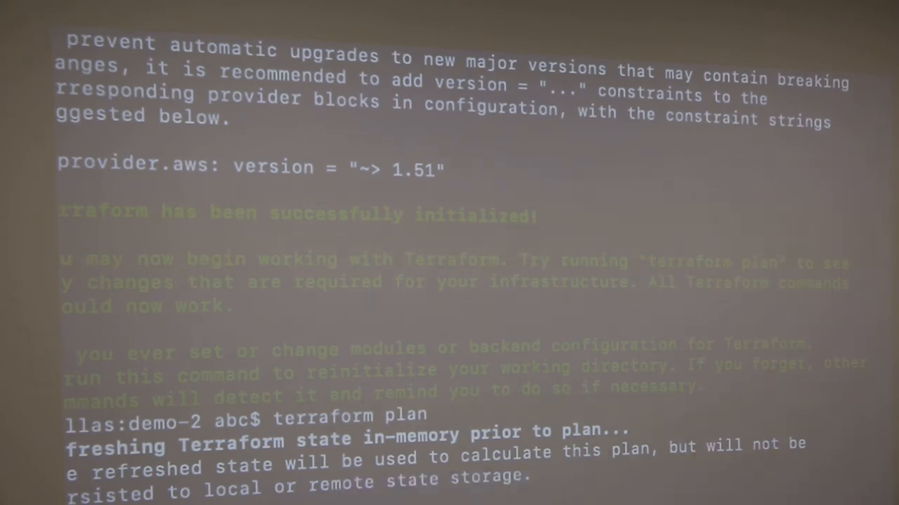
# - Scroll through the plan output to its summary of 17 to add, 0 to change, 0 to destroy
pyautogui.scroll(-3)
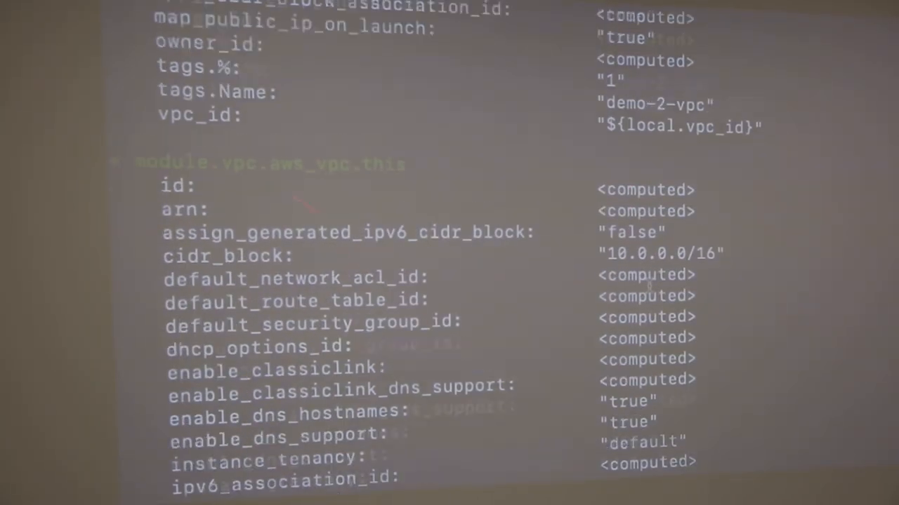
pyautogui.scroll(-3)
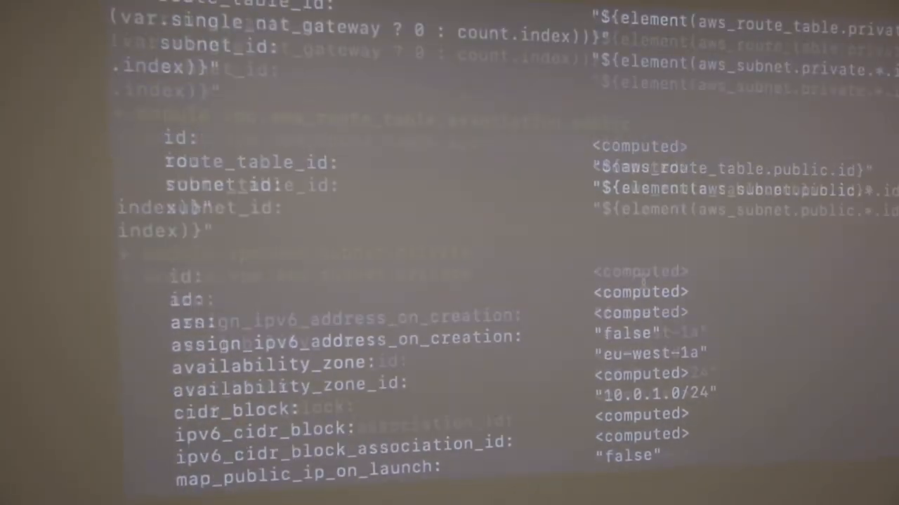
pyautogui.scroll(-3)
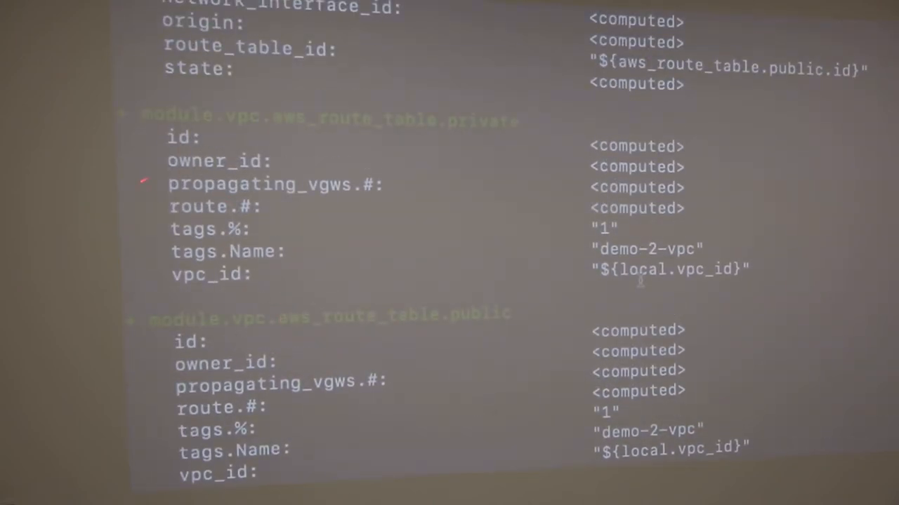
pyautogui.scroll(-3)
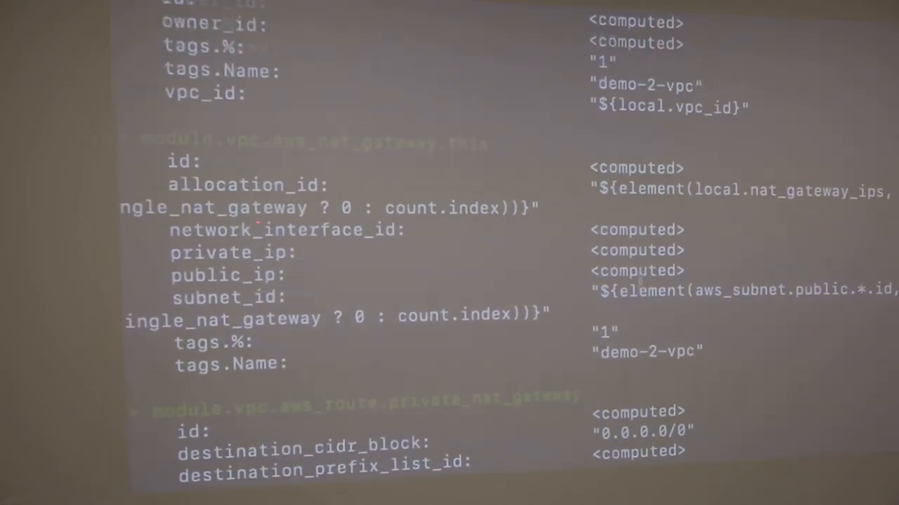
pyautogui.scroll(-3)
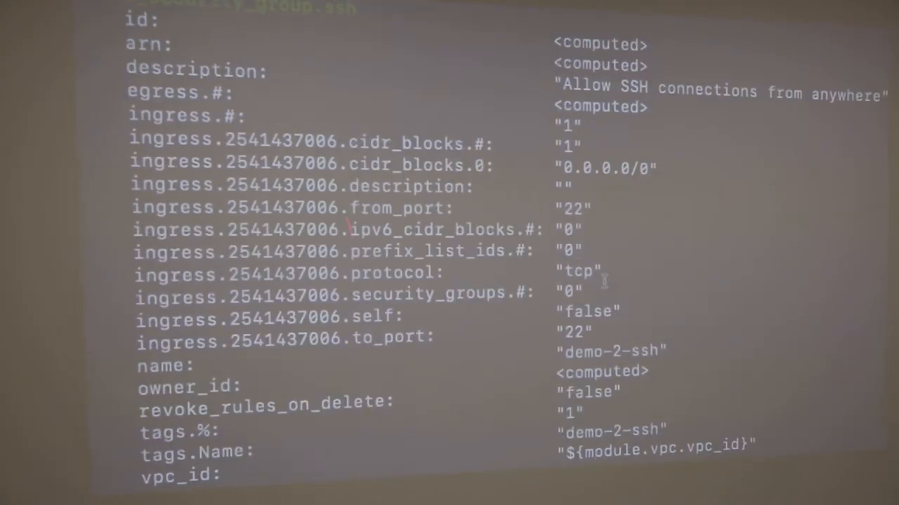
pyautogui.scroll(-3)
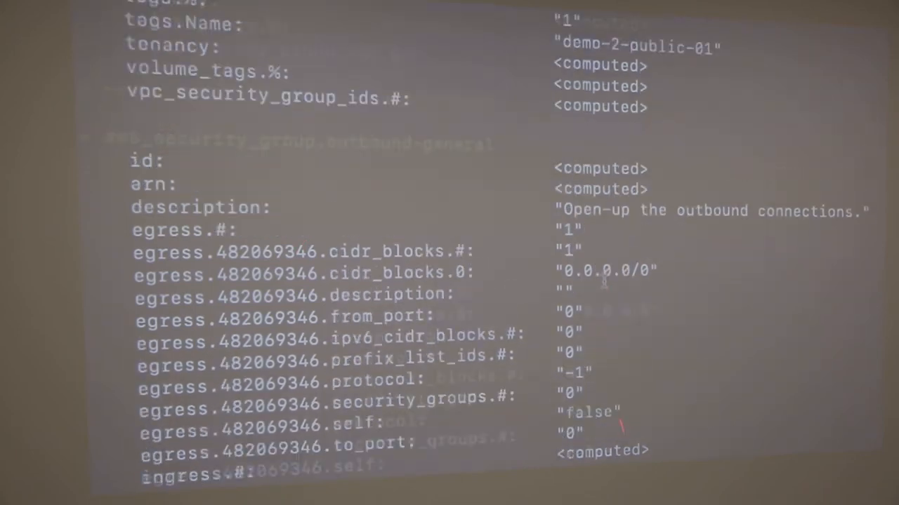
pyautogui.scroll(-3)
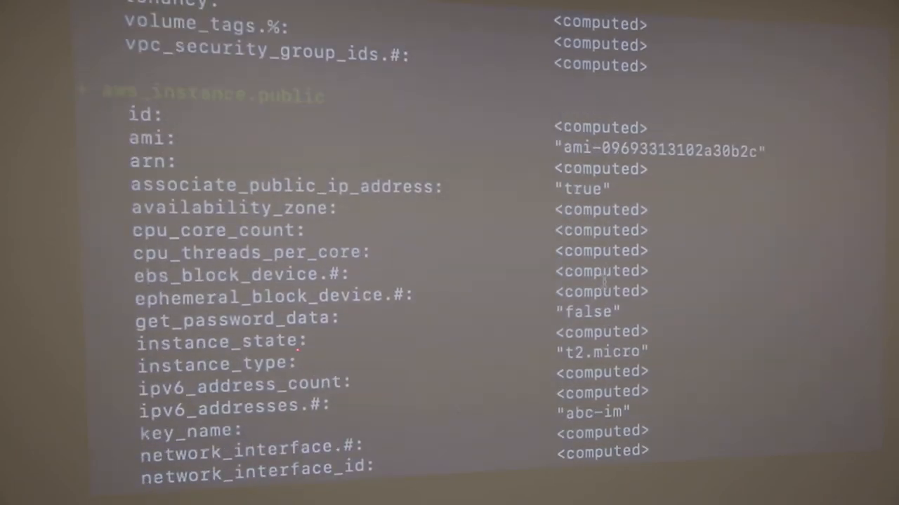
pyautogui.scroll(-3)
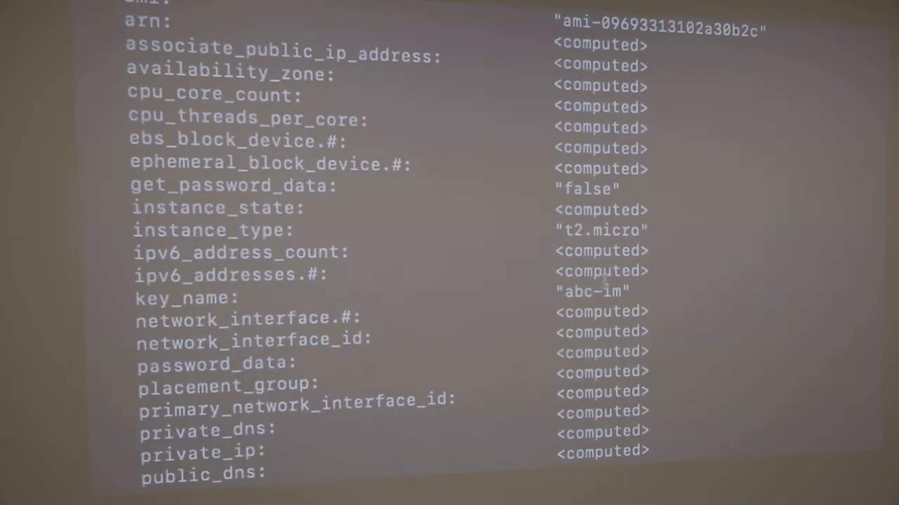
pyautogui.scroll(-3)
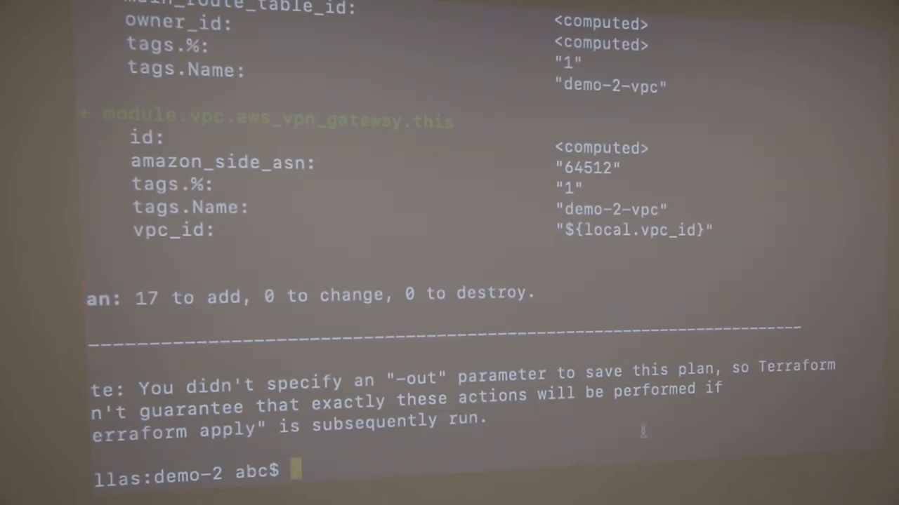
# - Run terraform apply -auto-approve in demo-2 and follow the output until the prompt returns
pyautogui.write('terraform apply -auto-approve')
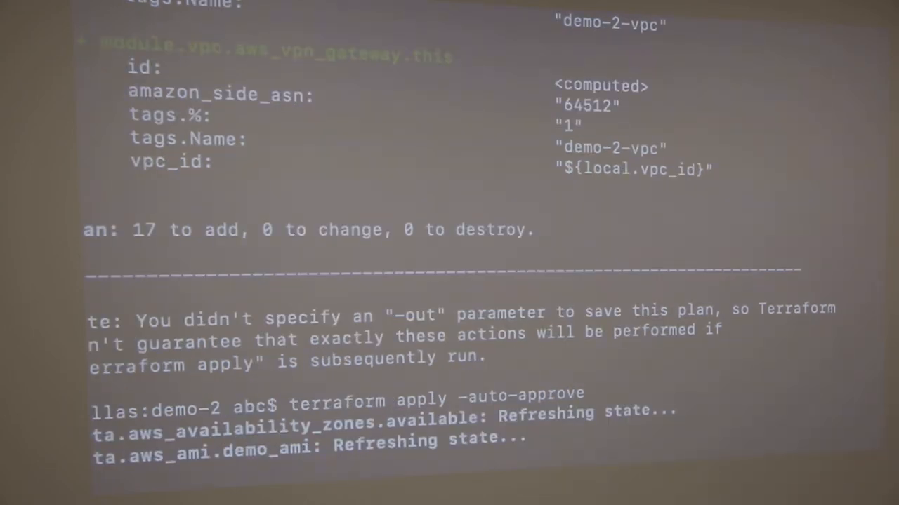
pyautogui.scroll(-3)
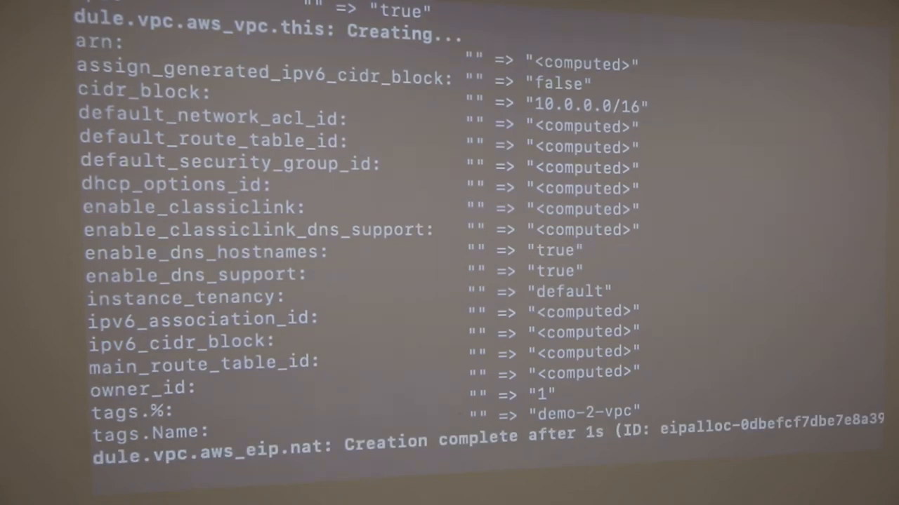
pyautogui.scroll(-3)
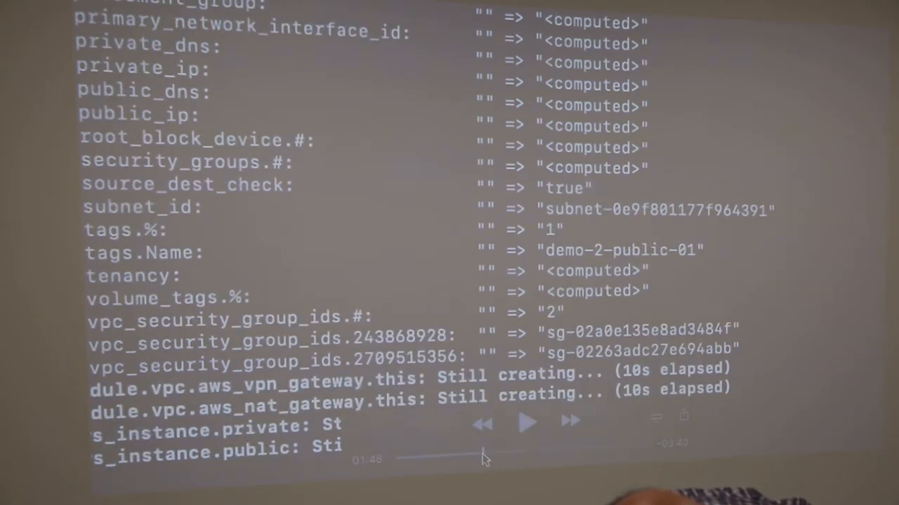
pyautogui.click(528, 422)
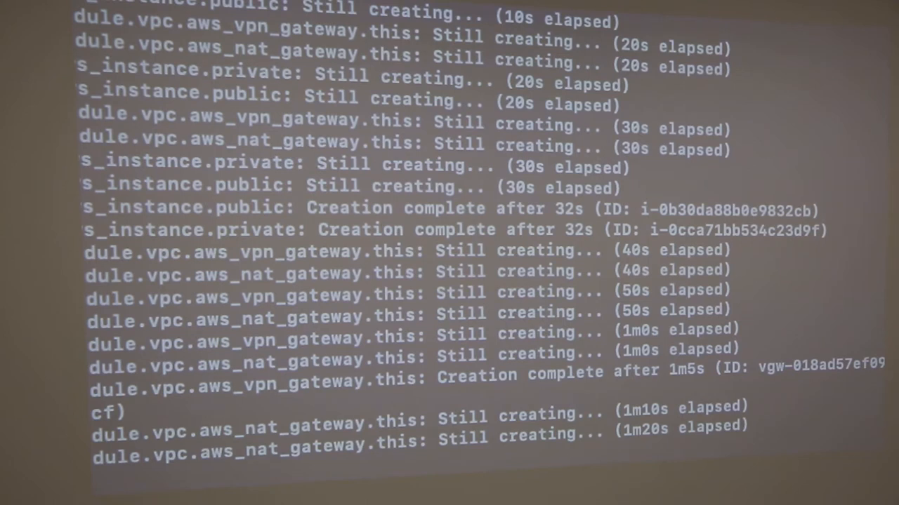
pyautogui.scroll(-3)
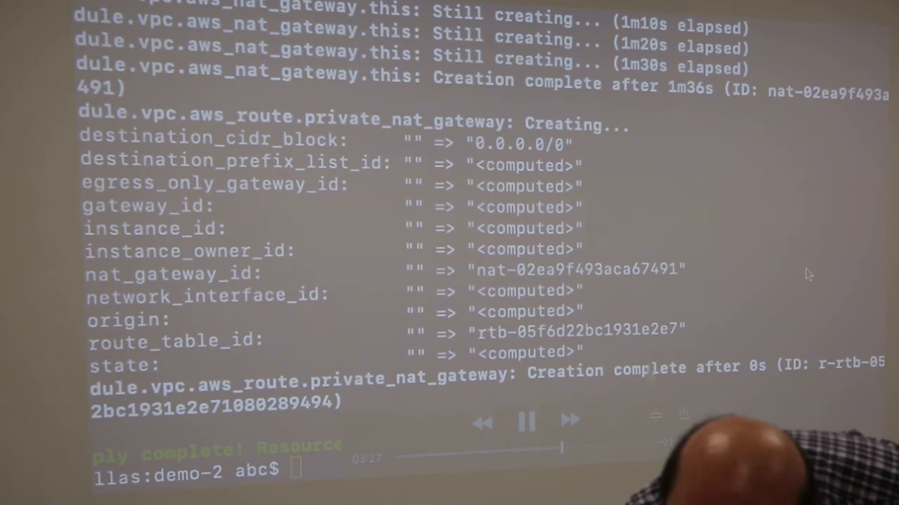
# - Run terraform destroy -force on demo-2 and watch it refresh each resource's state
pyautogui.write('terra')
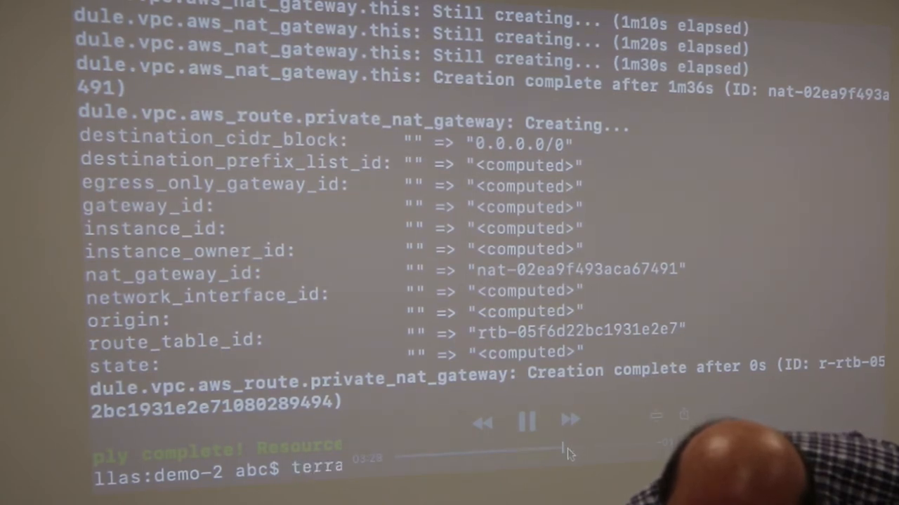
pyautogui.write('terraform destroy -force')
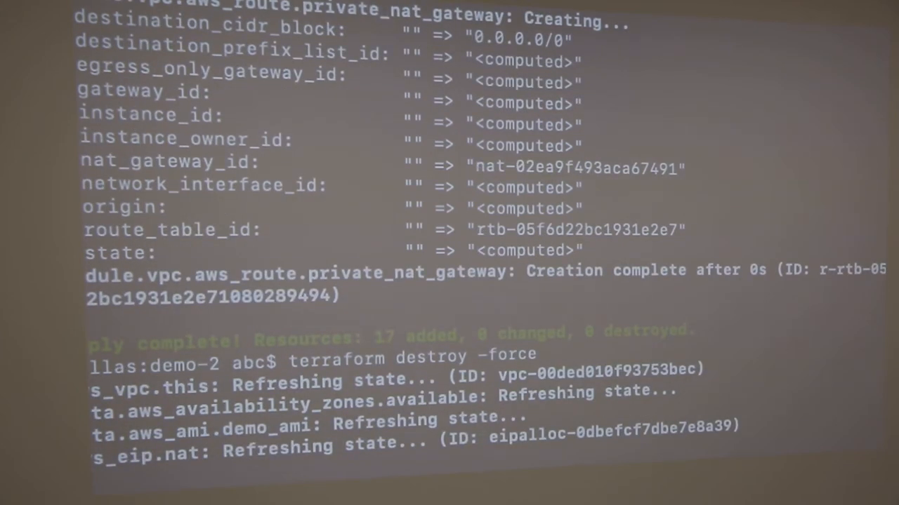
pyautogui.scroll(-3)
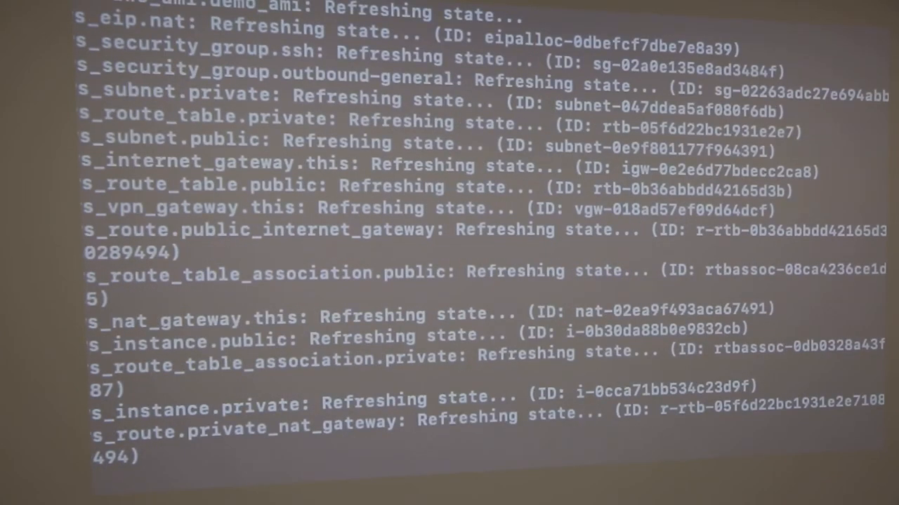
pyautogui.scroll(-3)
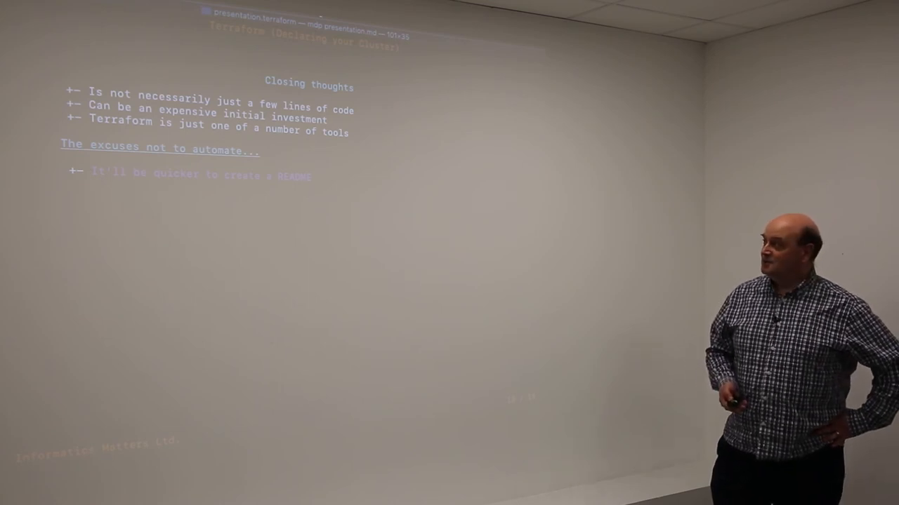
# - Reveal the remaining automation excuses, then advance to the thank-you slide with the GitHub link
pyautogui.press('right')
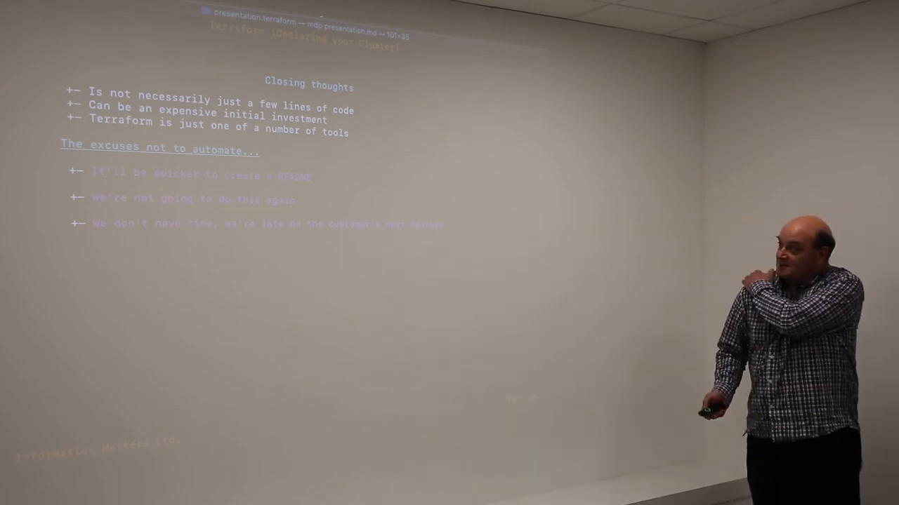
pyautogui.press('right')
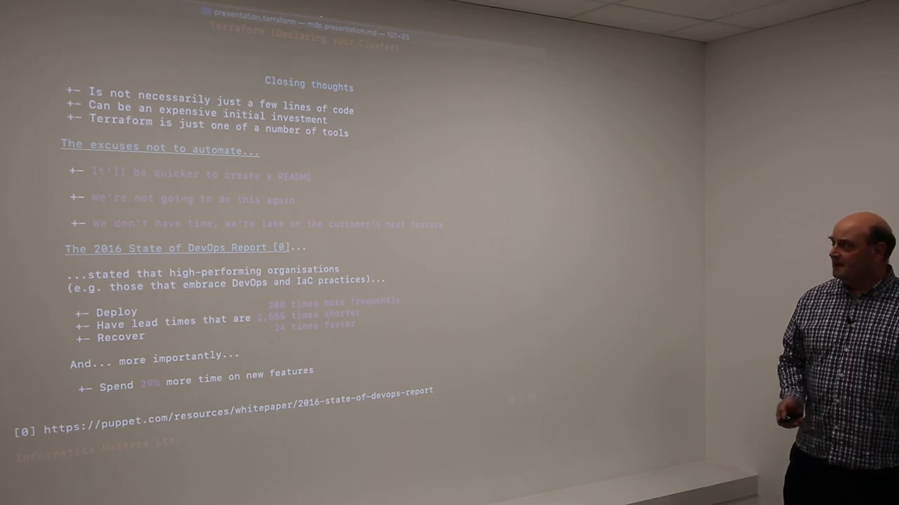
pyautogui.press('Right')
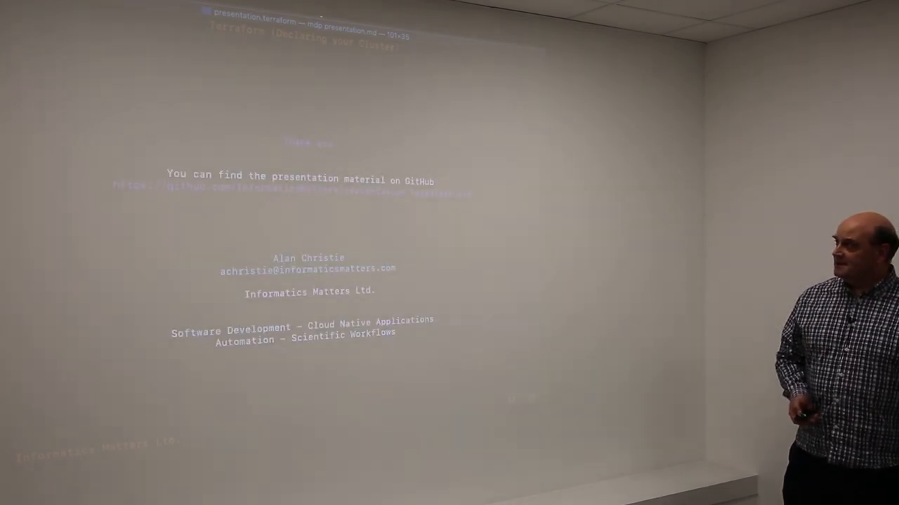